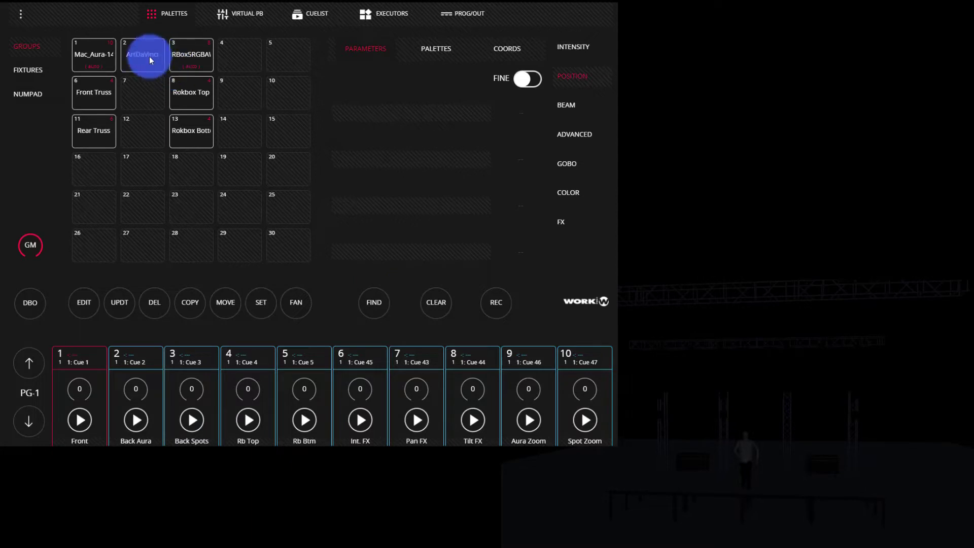
- Locate the ArtDaVinci group with FIND: full intensity, pan and tilt at 128, beams straight up
{"action": "left_click", "coordinate": [142, 54]}
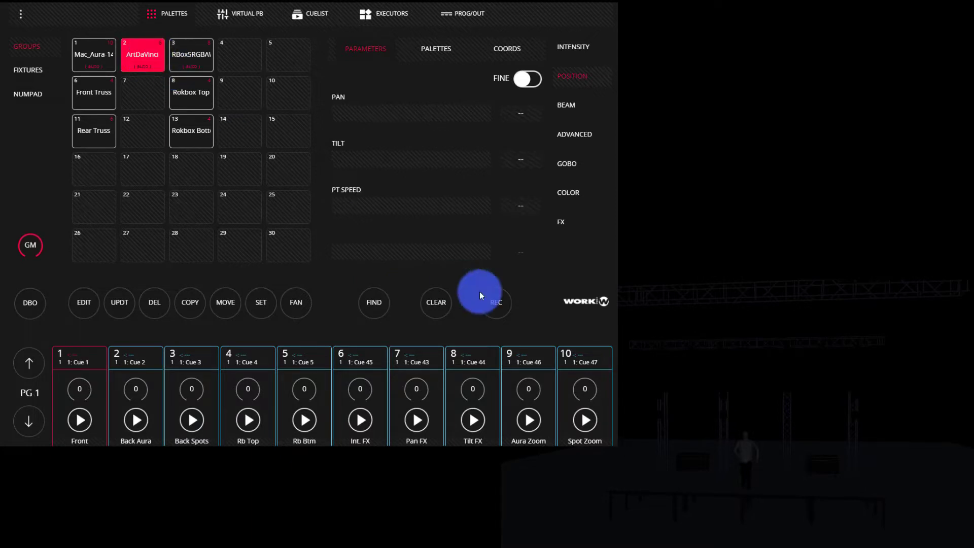
{"action": "left_click", "coordinate": [373, 302]}
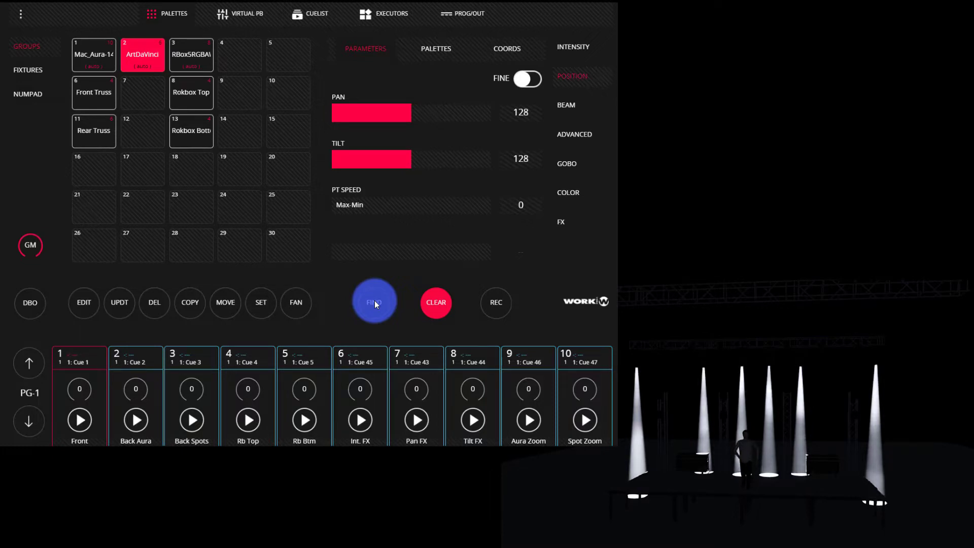
{"action": "left_click", "coordinate": [466, 13]}
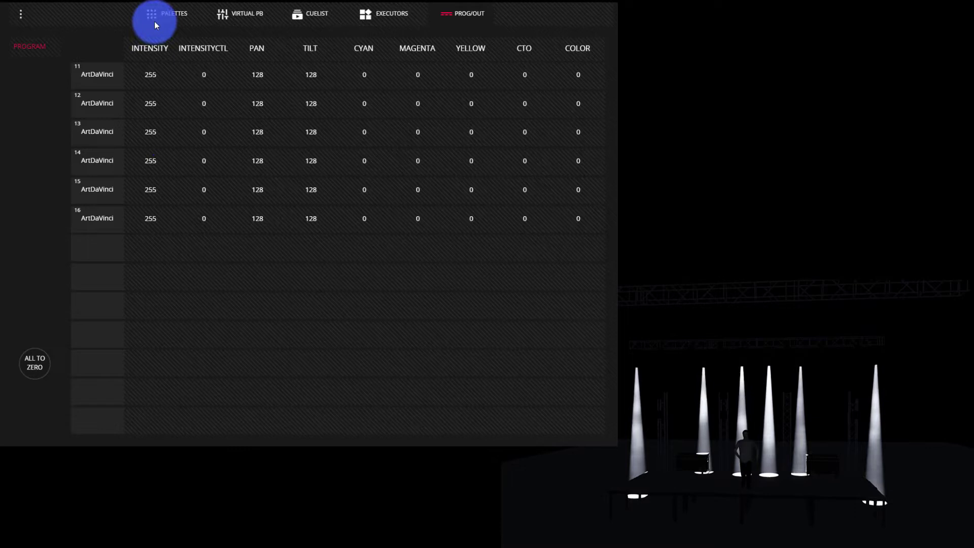
- Review the programmer values in PROG/OUT, return to Palettes and apply the Cross position palette
{"action": "left_click", "coordinate": [162, 13]}
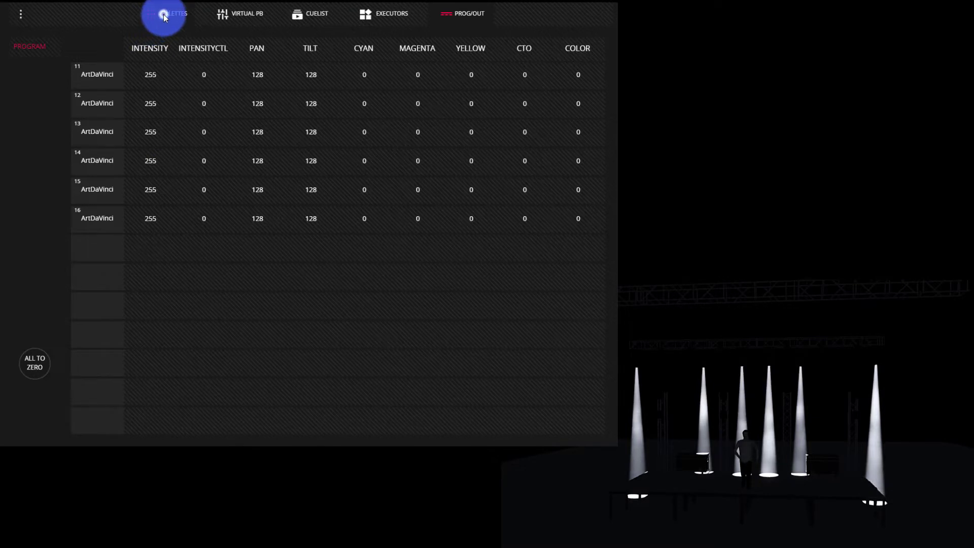
{"action": "left_click", "coordinate": [173, 13]}
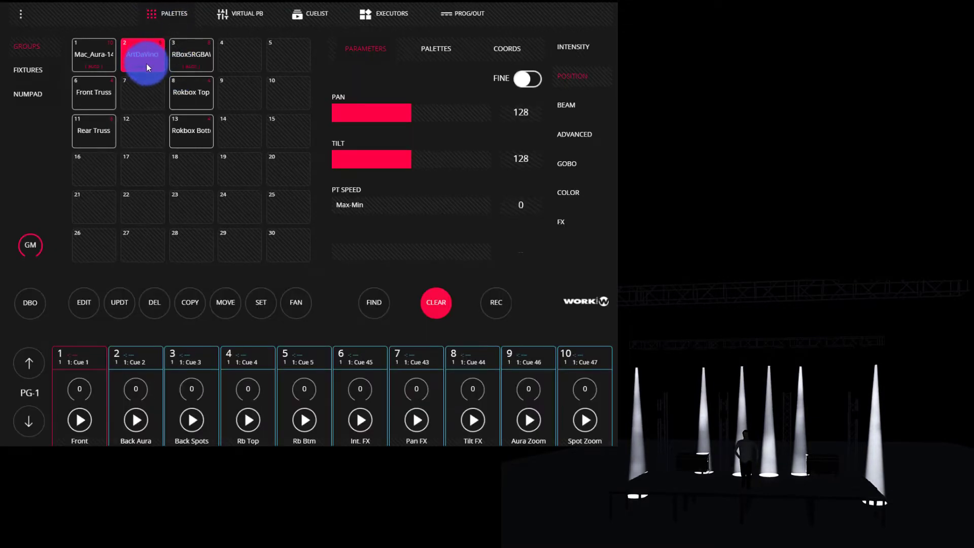
{"action": "left_click", "coordinate": [462, 13]}
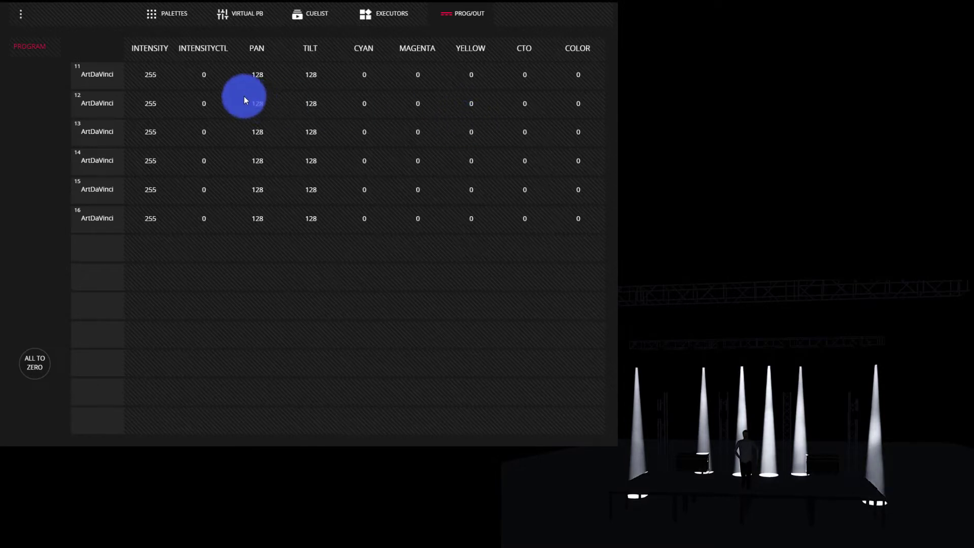
{"action": "left_click", "coordinate": [166, 13]}
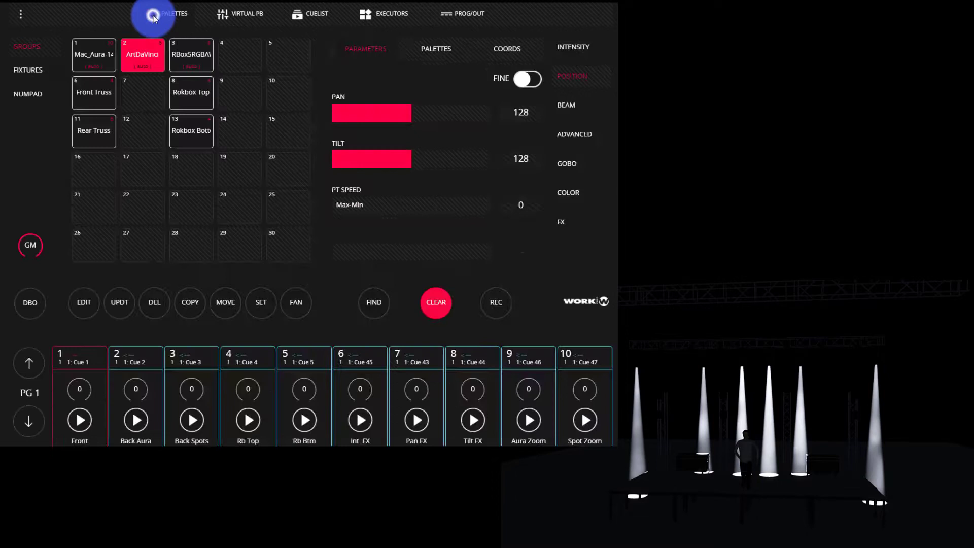
{"action": "left_click", "coordinate": [435, 48]}
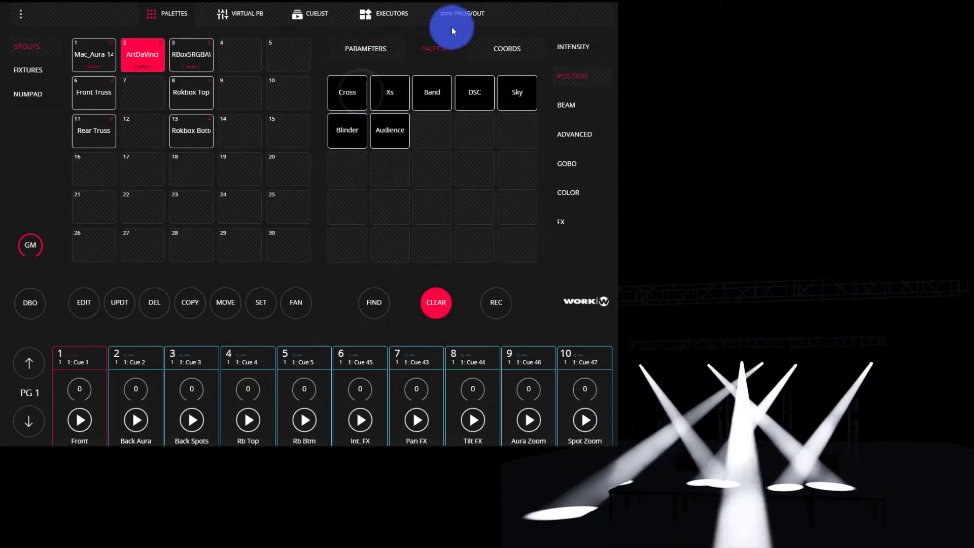
- Colour the crossed beams deep blue with Cyan 255 and Magenta 175, checking the values in PROG/OUT
{"action": "left_click", "coordinate": [506, 49]}
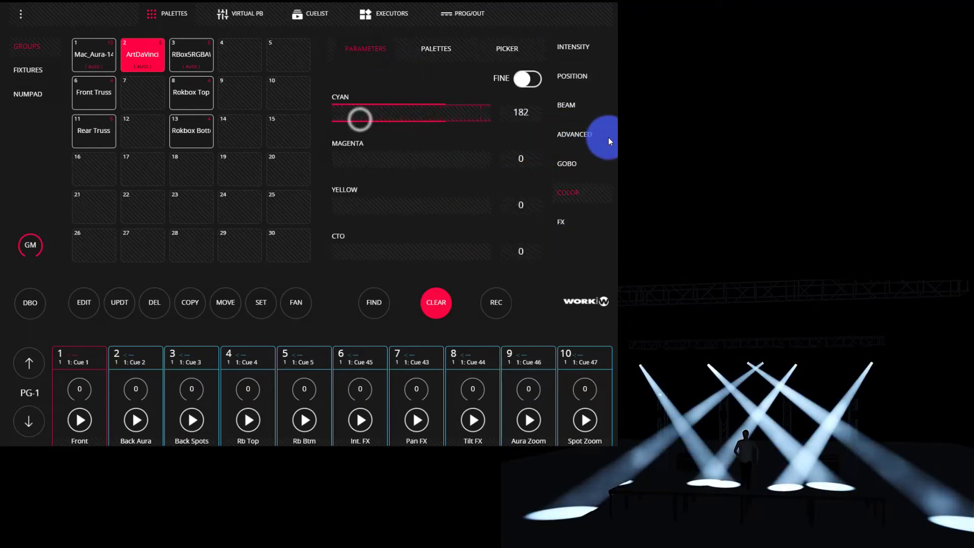
{"action": "left_click_drag", "start_coordinate": [360, 119], "coordinate": [410, 118]}
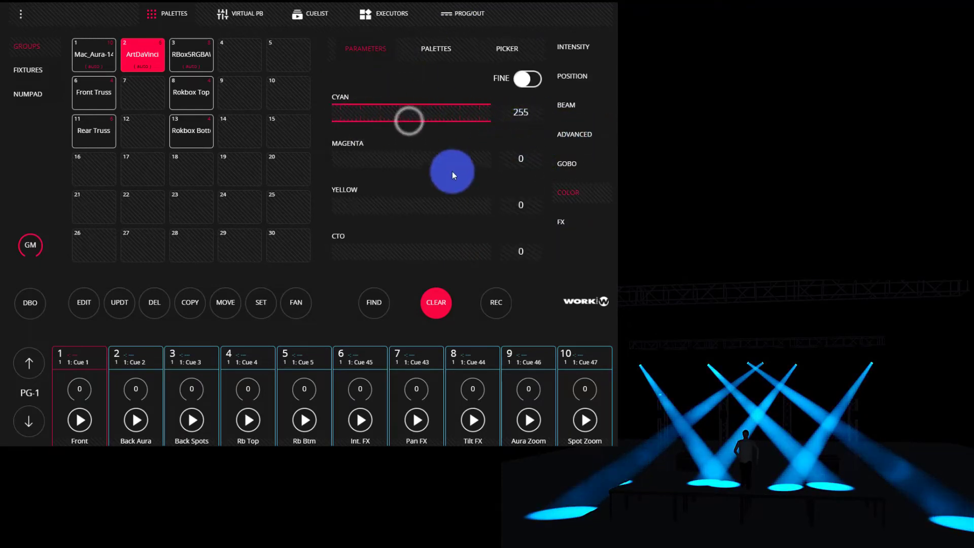
{"action": "left_click_drag", "start_coordinate": [451, 174], "coordinate": [529, 174]}
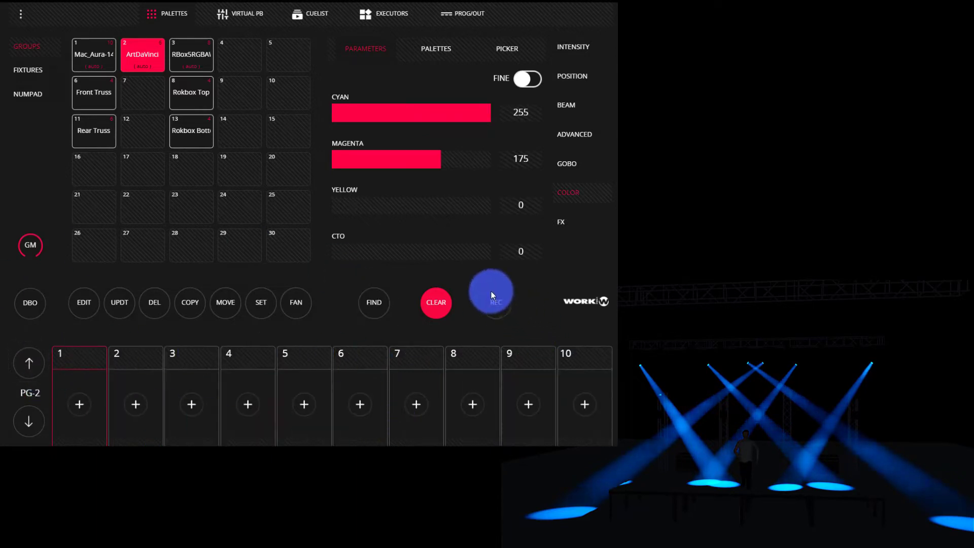
{"action": "left_click", "coordinate": [468, 13]}
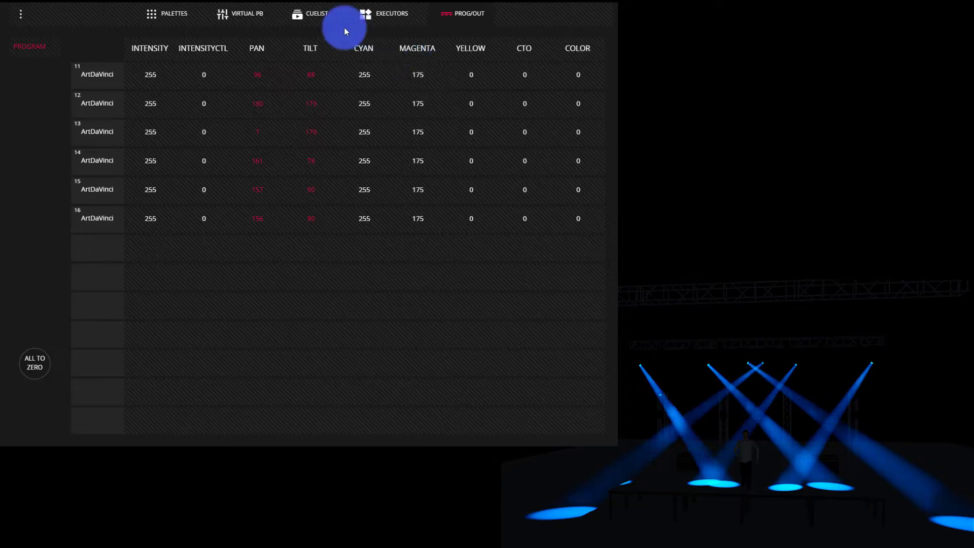
{"action": "left_click", "coordinate": [166, 13]}
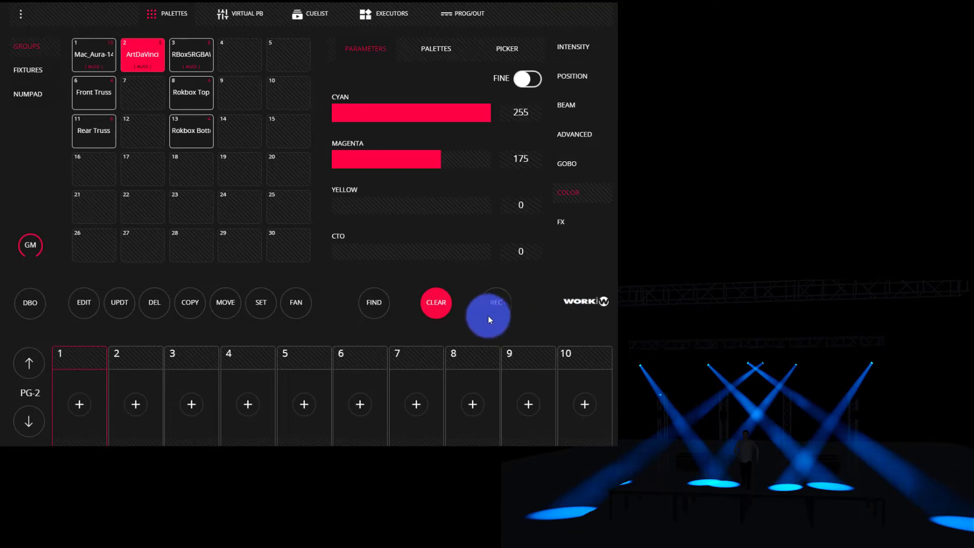
- Record the blue crossed look to playback 1 on PG-2 as CueList 65, clear the programmer and raise its fader to full
{"action": "left_click", "coordinate": [495, 303]}
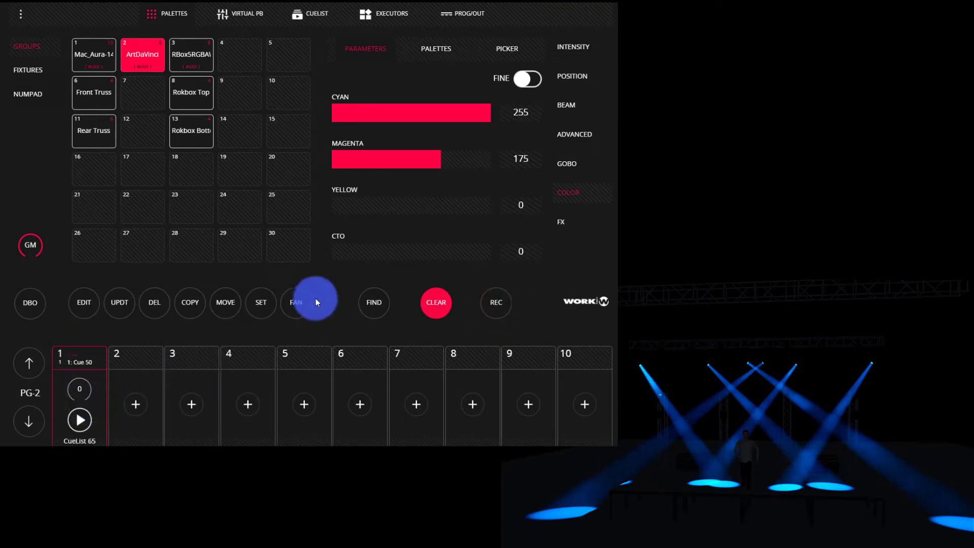
{"action": "left_click", "coordinate": [435, 304]}
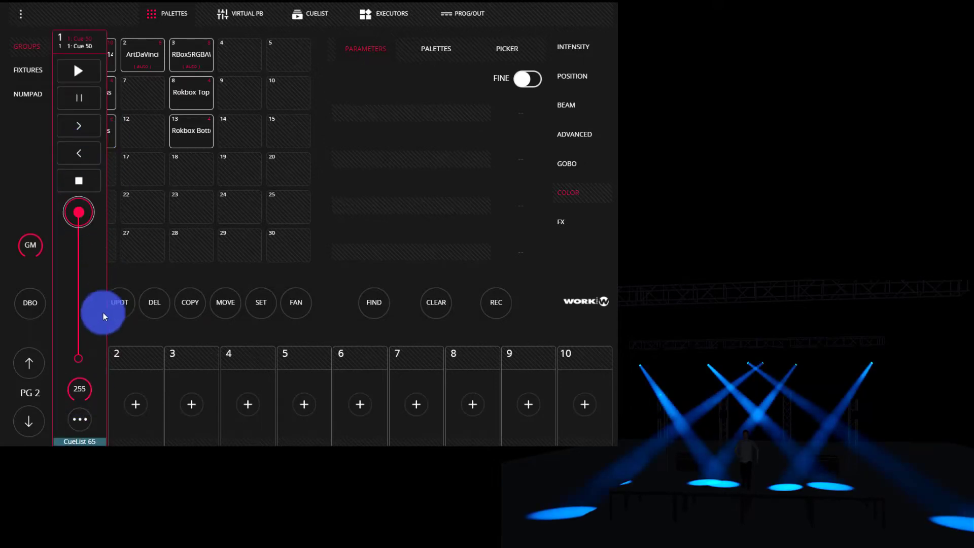
{"action": "left_click", "coordinate": [79, 419]}
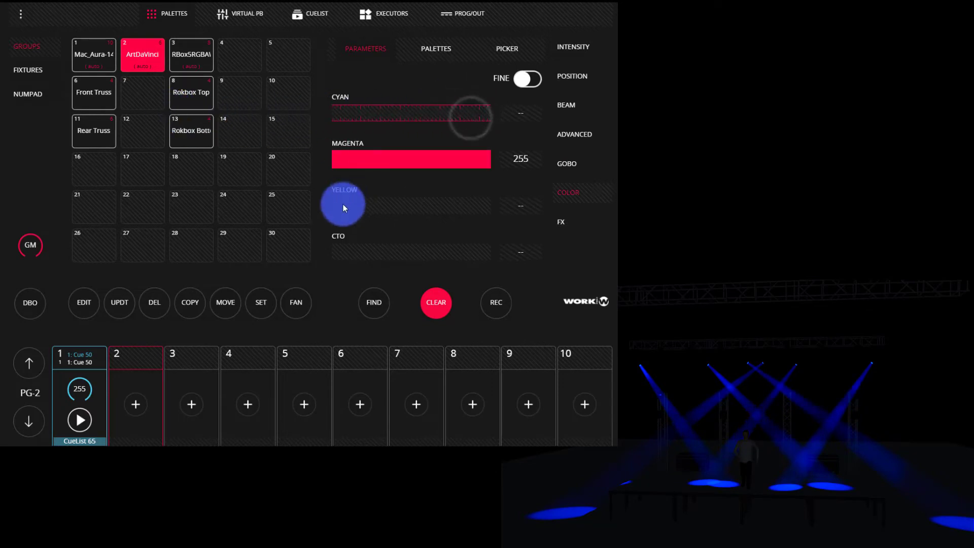
- Set Yellow to 255 and pull Magenta and Cyan down to 0 for a pure yellow look
{"action": "left_click_drag", "start_coordinate": [342, 205], "coordinate": [503, 205]}
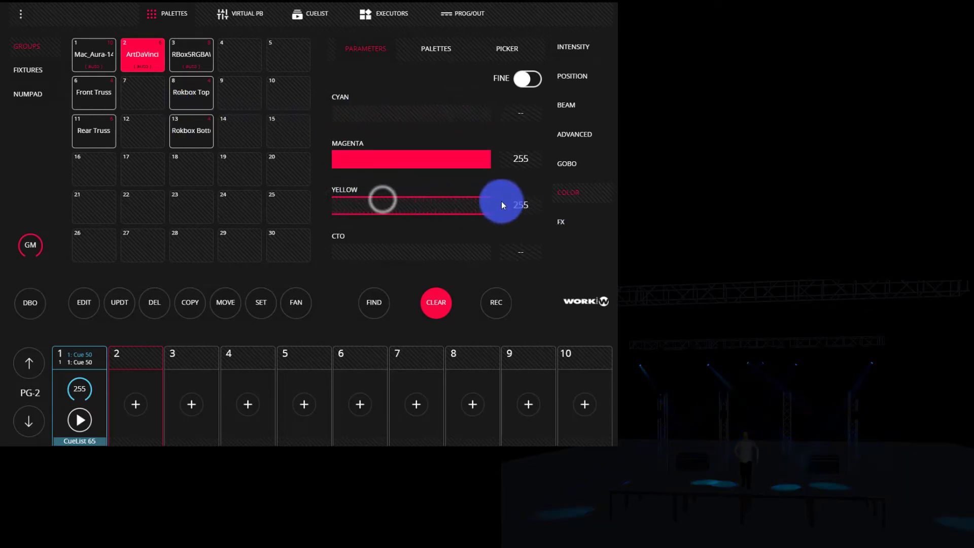
{"action": "left_click_drag", "start_coordinate": [501, 200], "coordinate": [495, 176]}
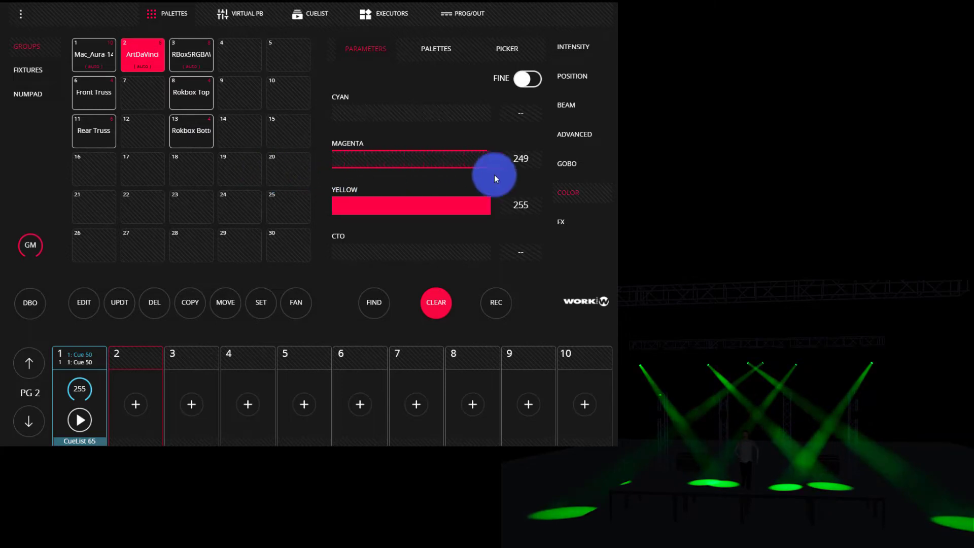
{"action": "left_click_drag", "start_coordinate": [494, 177], "coordinate": [410, 116]}
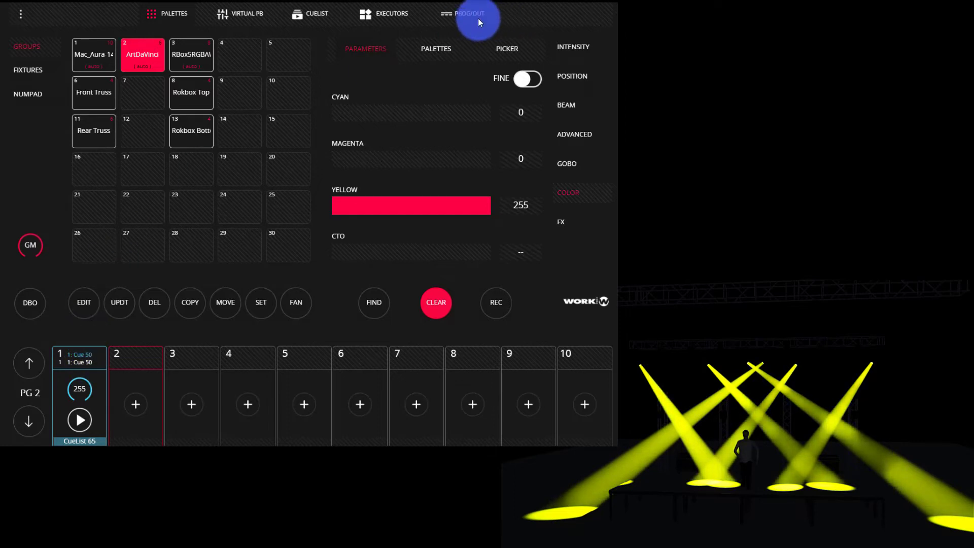
- Check in PROG/OUT that fixtures 11–16 hold only Yellow 255 with Cyan and Magenta at 0
{"action": "left_click", "coordinate": [469, 13]}
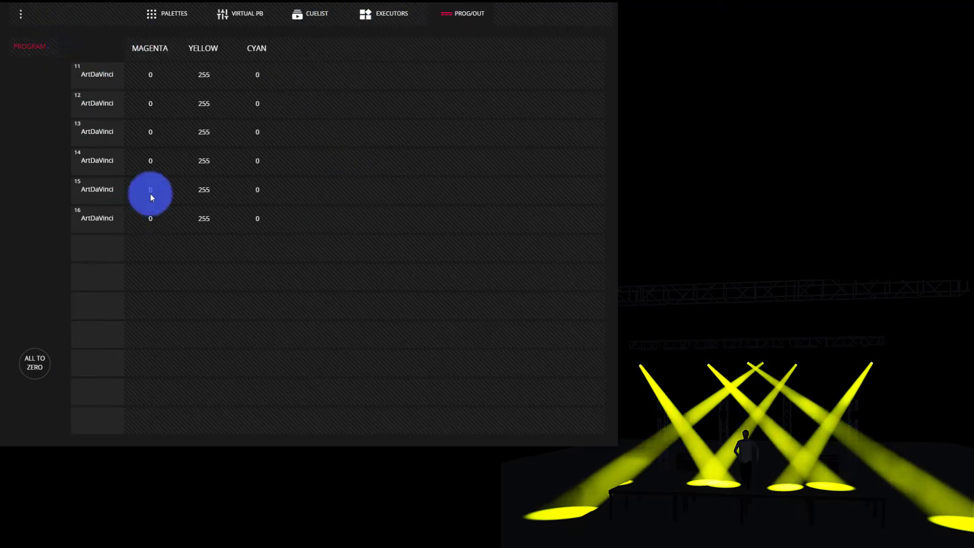
{"action": "mouse_move", "coordinate": [157, 52]}
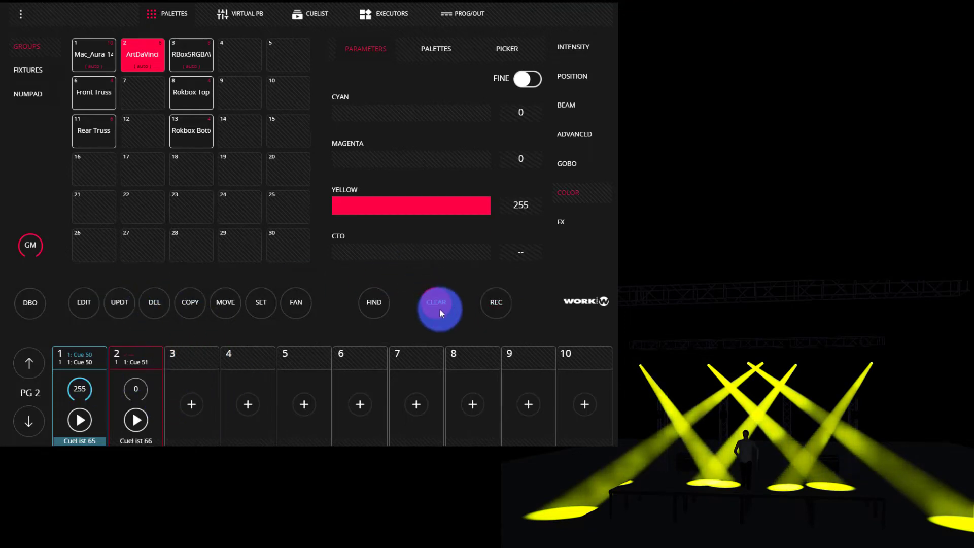
- Clear the yellow values from the programmer and return to the Palettes page
{"action": "left_click", "coordinate": [316, 13]}
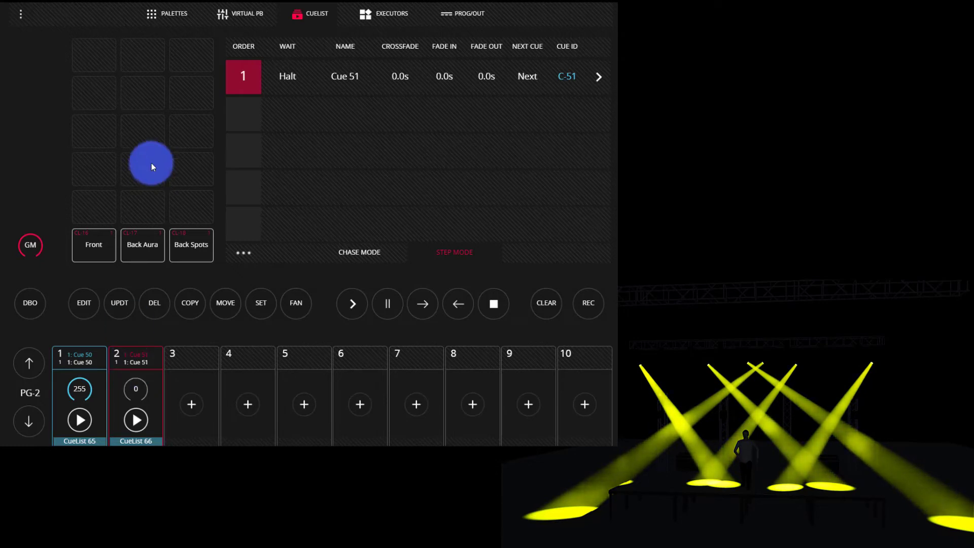
{"action": "left_click", "coordinate": [166, 14]}
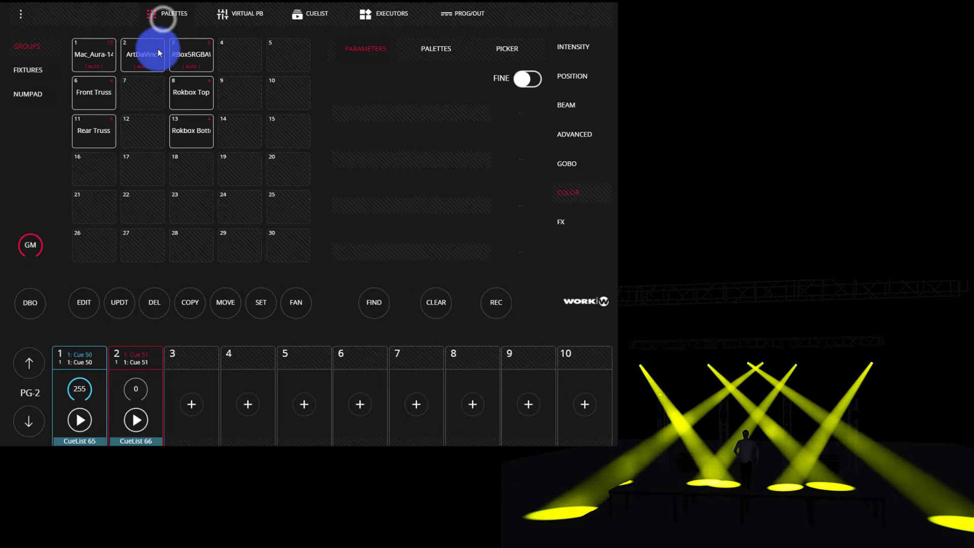
{"action": "mouse_move", "coordinate": [239, 198]}
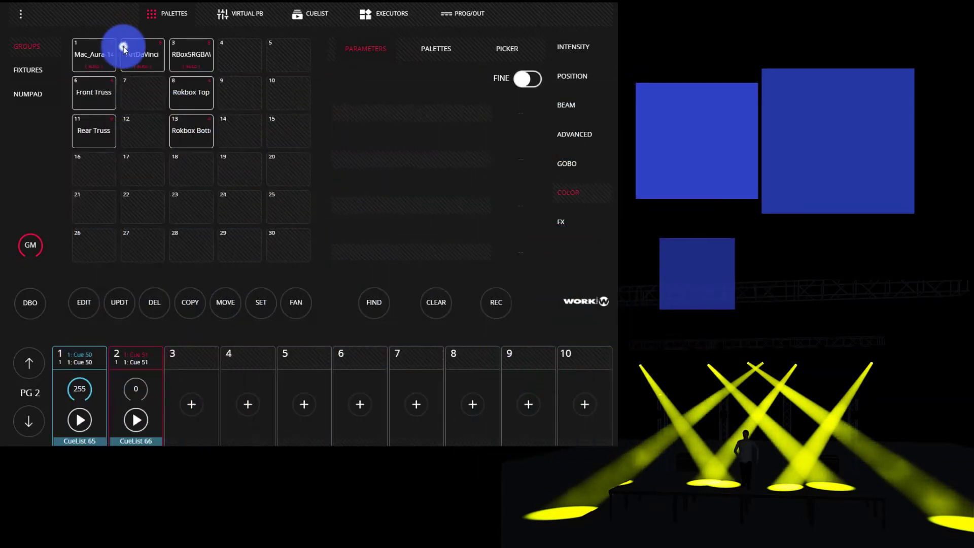
- Select the Mac_Aura and ArtDaVinci groups, FIND them in open white and show the position palettes
{"action": "left_click", "coordinate": [142, 55]}
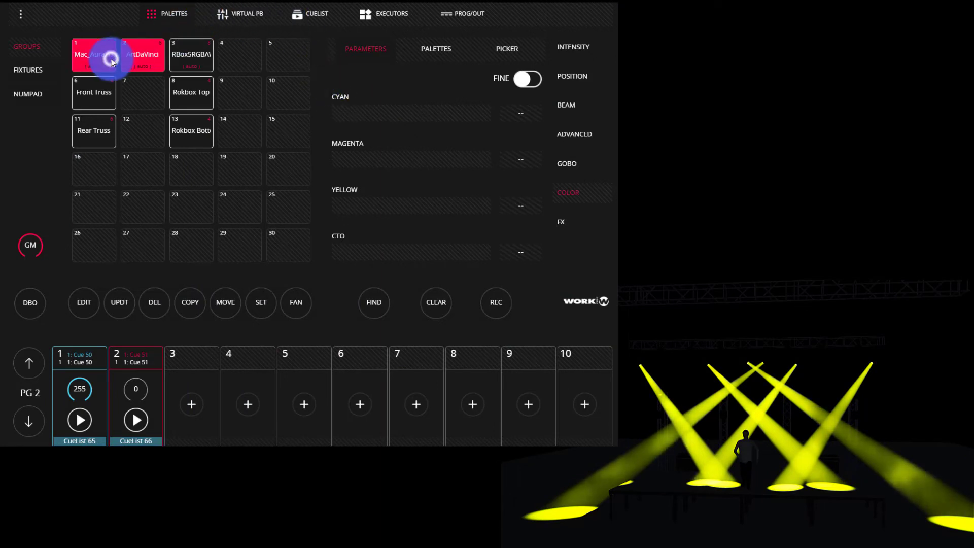
{"action": "left_click", "coordinate": [373, 302]}
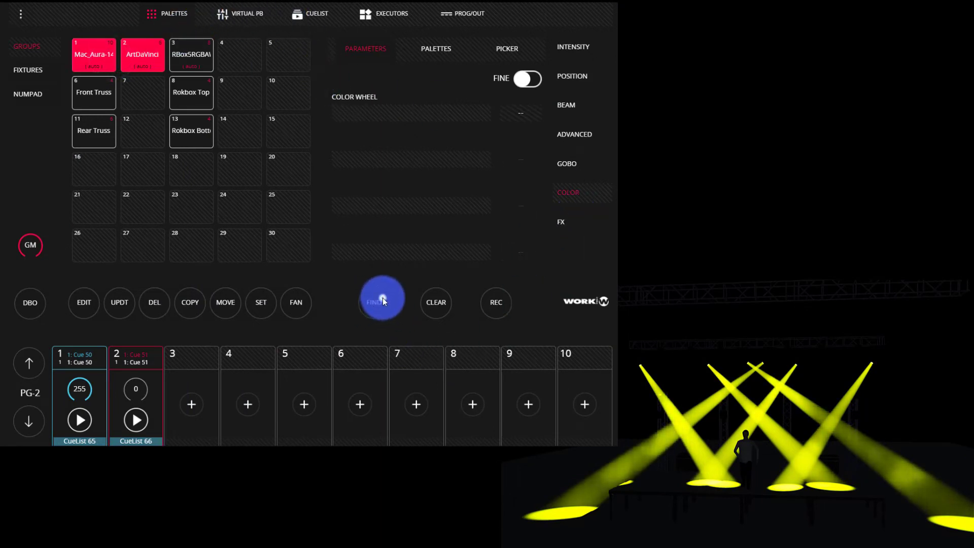
{"action": "left_click", "coordinate": [435, 302]}
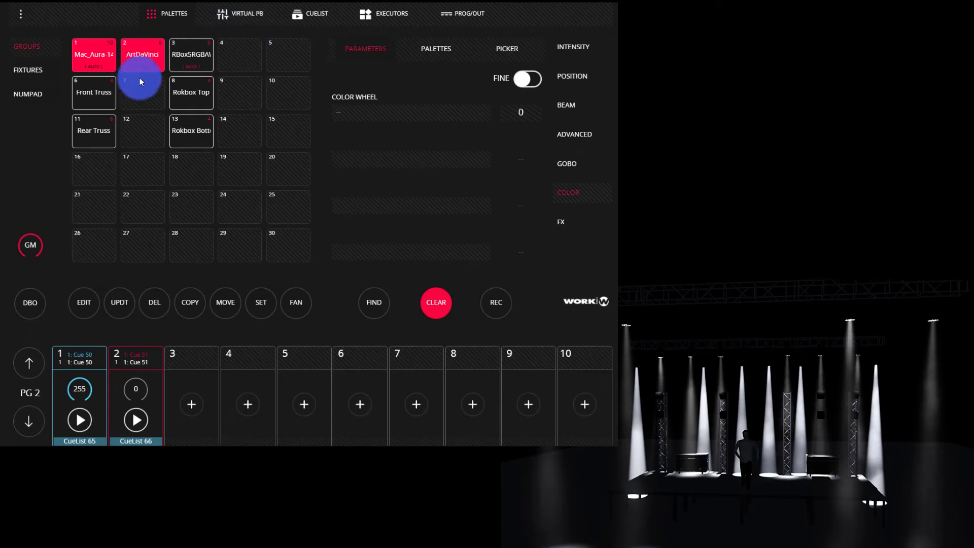
{"action": "left_click", "coordinate": [435, 49]}
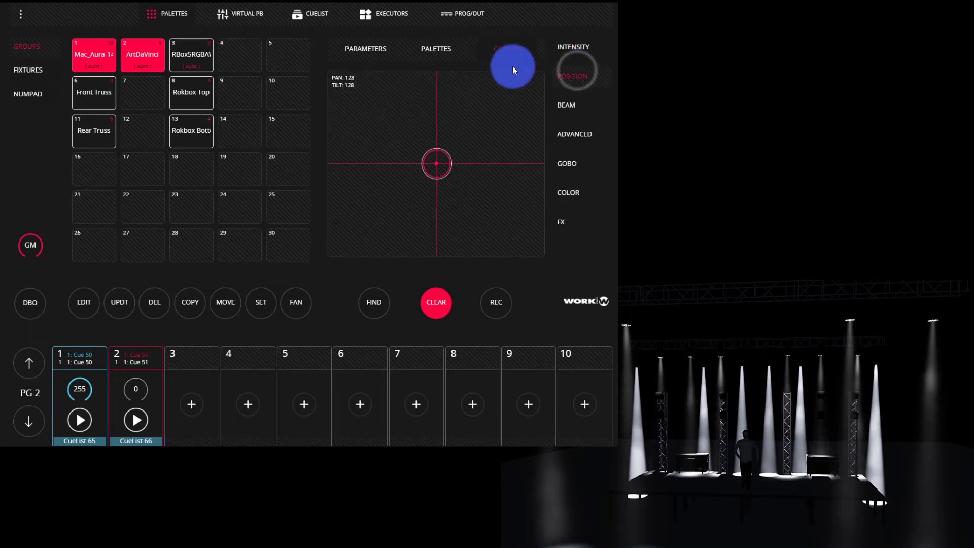
{"action": "left_click", "coordinate": [435, 49]}
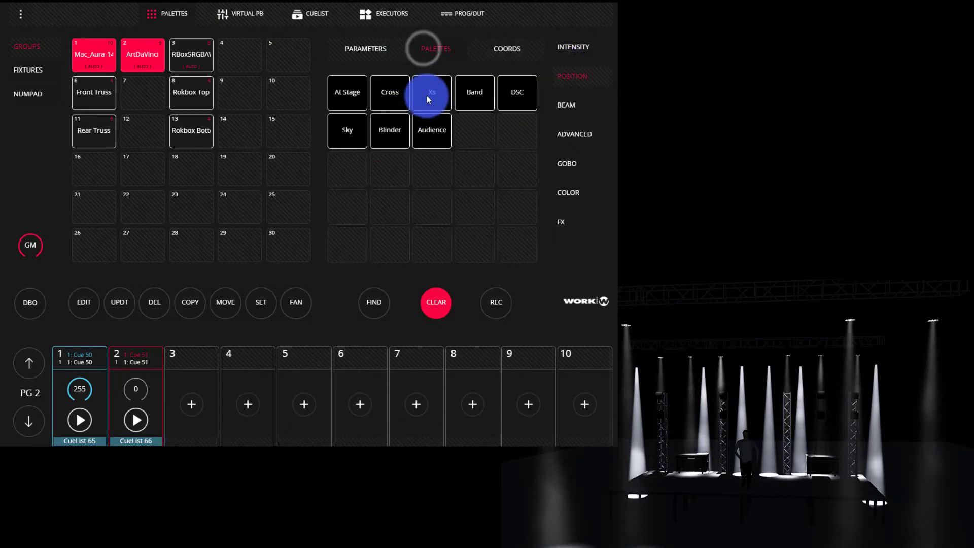
- Try the Xs and At Stage position palettes, then clear the programmer again
{"action": "left_click", "coordinate": [431, 92]}
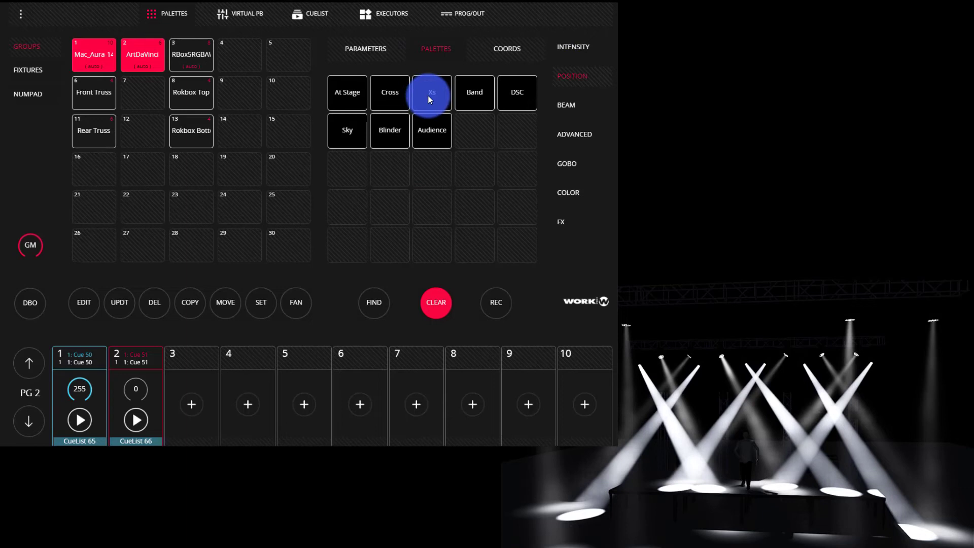
{"action": "left_click", "coordinate": [390, 92]}
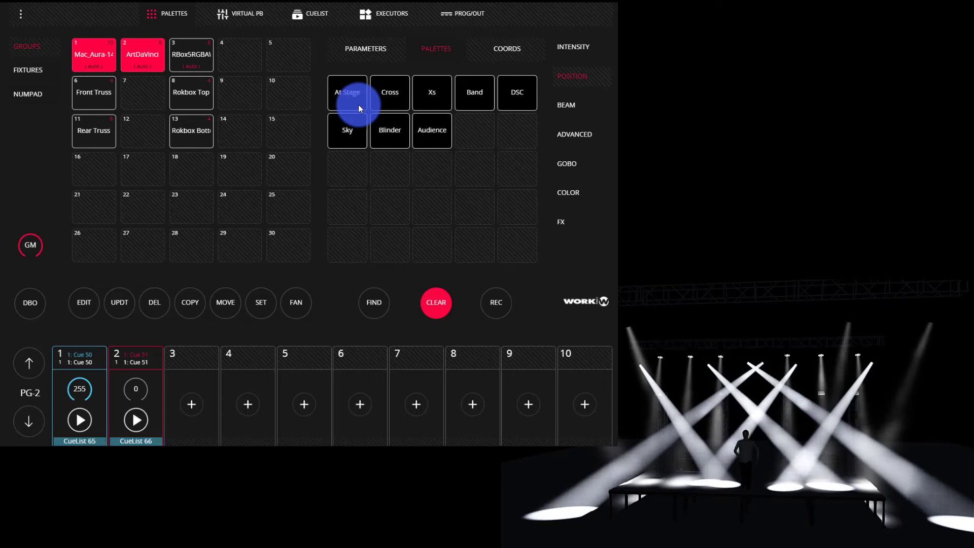
{"action": "left_click", "coordinate": [436, 303]}
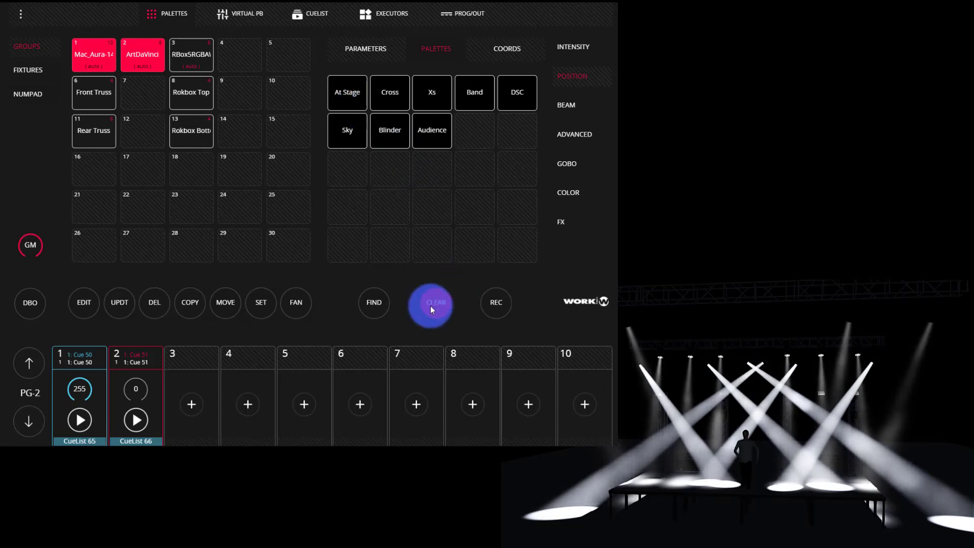
{"action": "left_click", "coordinate": [430, 303]}
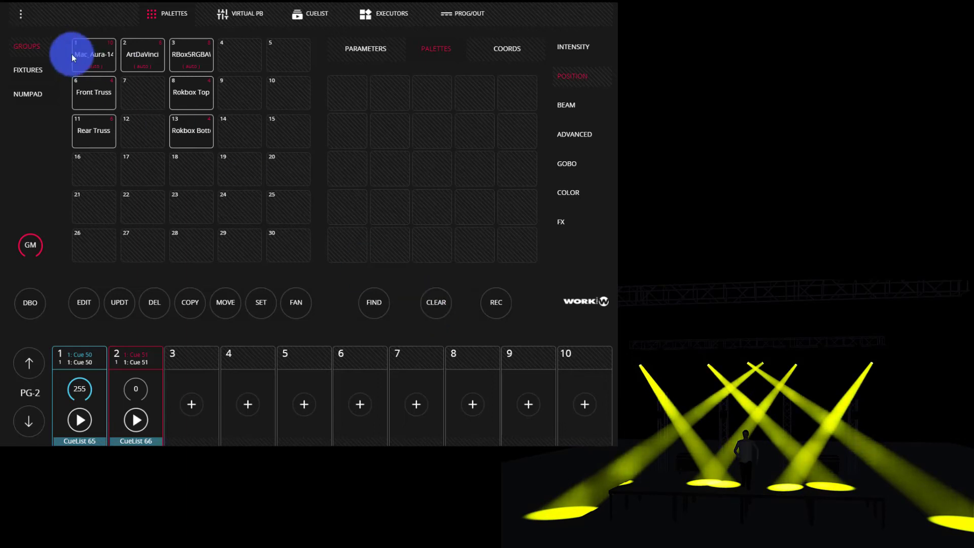
{"action": "left_click", "coordinate": [94, 54]}
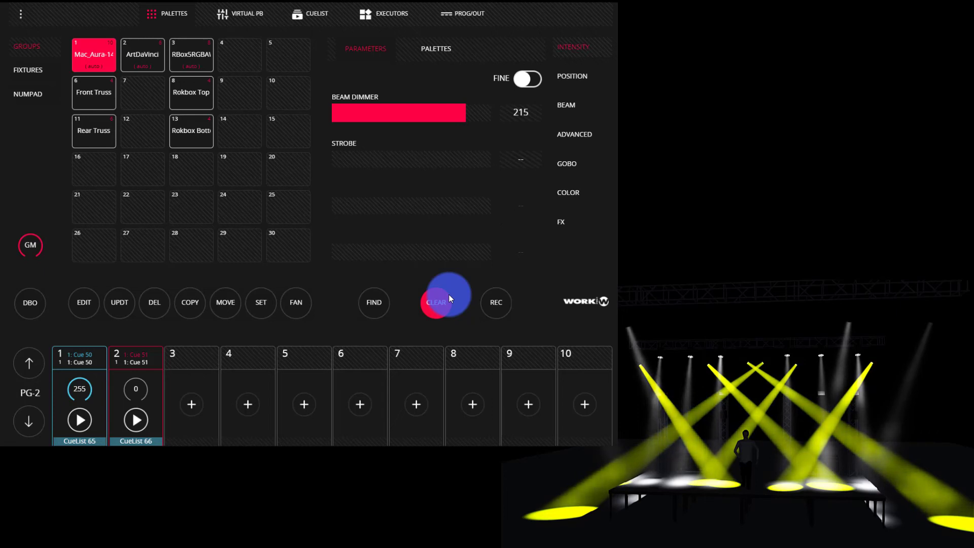
{"action": "left_click", "coordinate": [468, 13]}
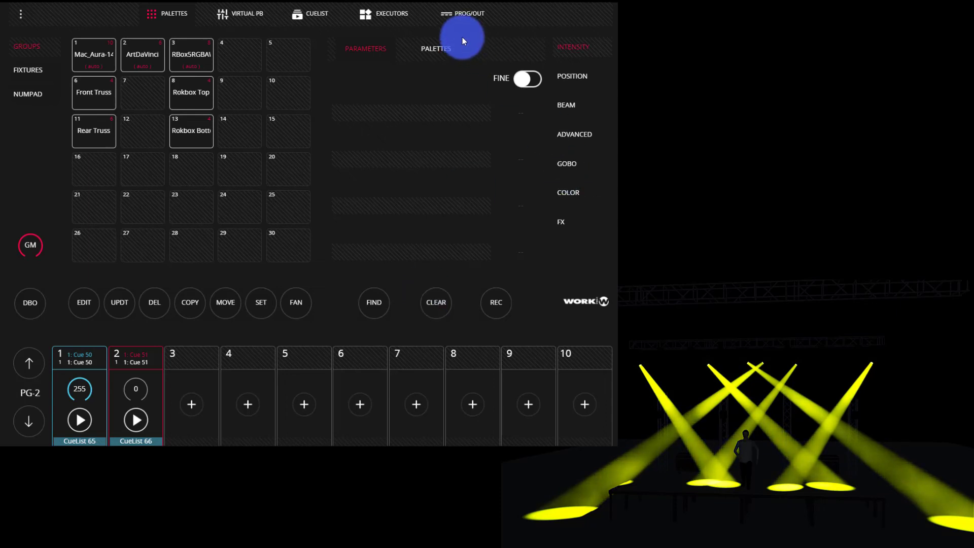
{"action": "left_click", "coordinate": [462, 14]}
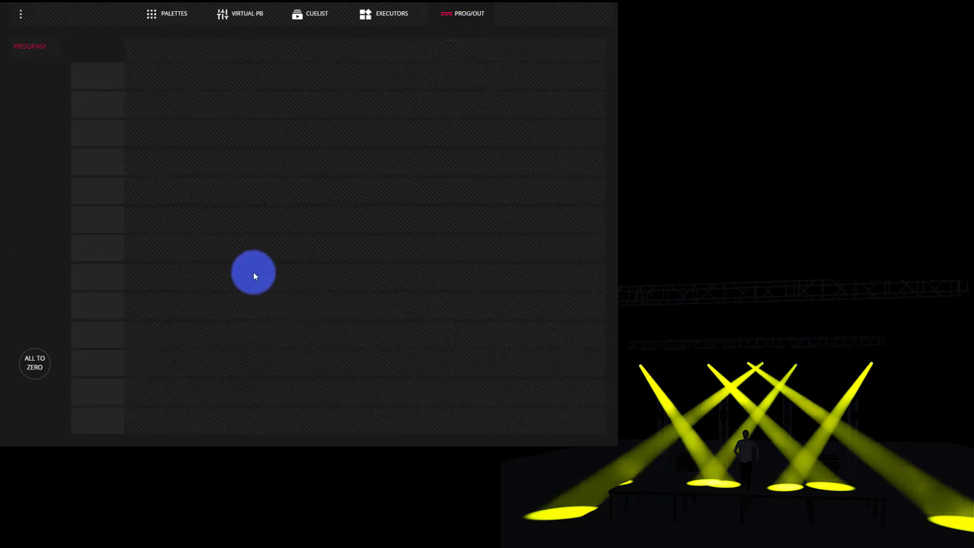
{"action": "left_click", "coordinate": [174, 14]}
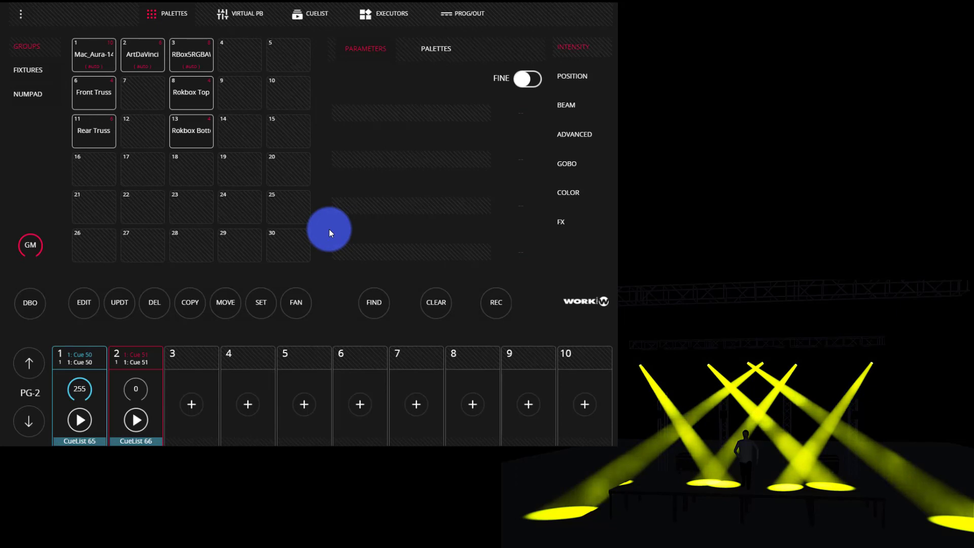
{"action": "left_click", "coordinate": [93, 54]}
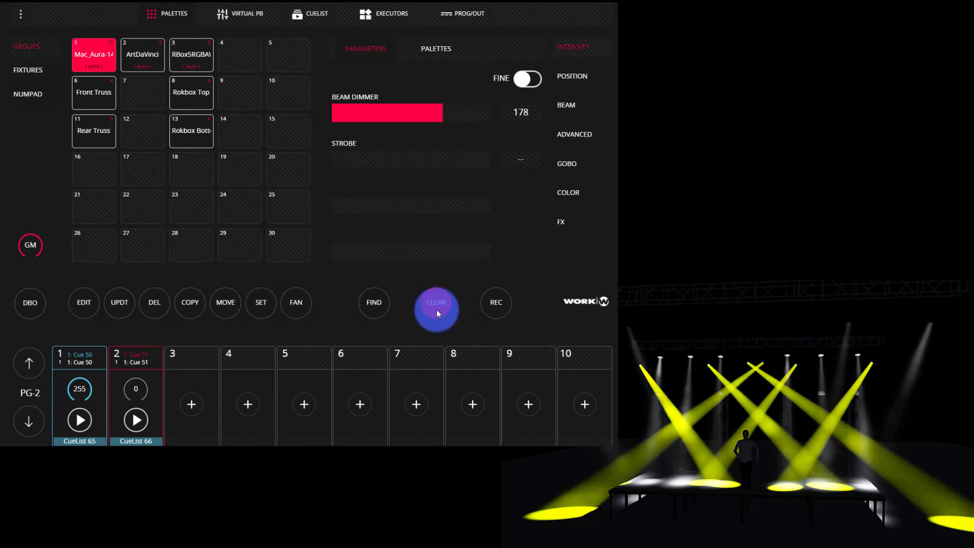
{"action": "left_click", "coordinate": [436, 307]}
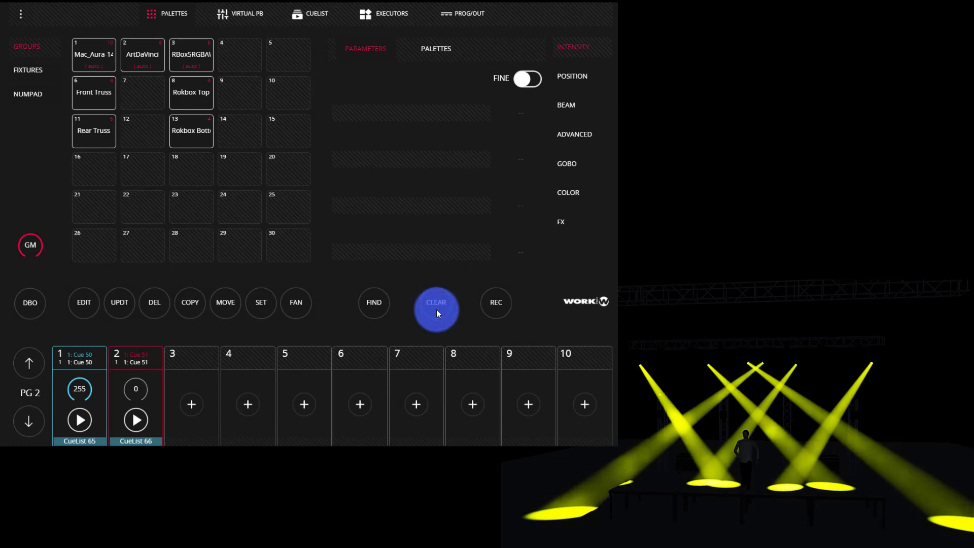